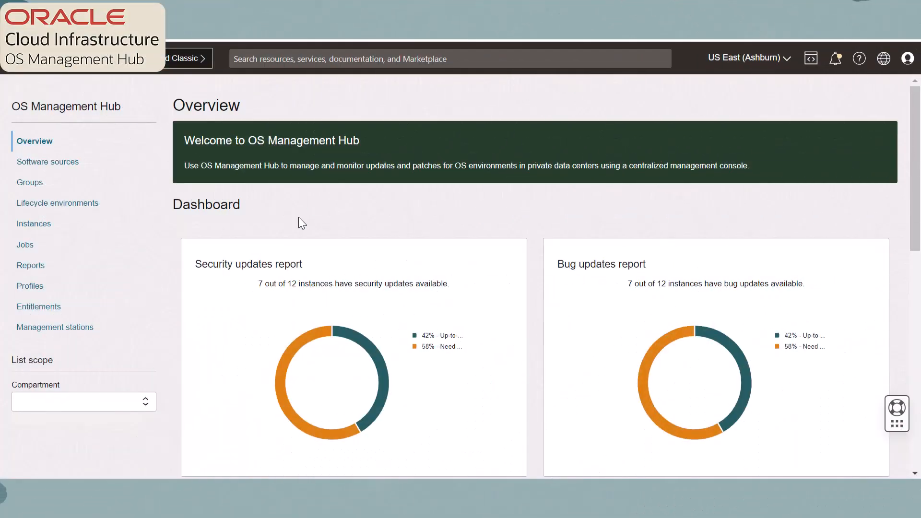
On the Jobs page, start a new update job and discard it
left_click(26, 244)
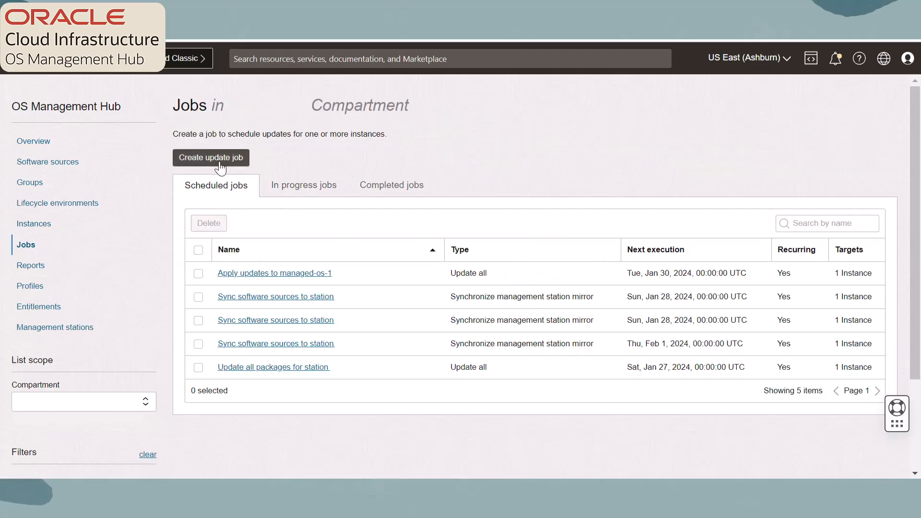
left_click(211, 157)
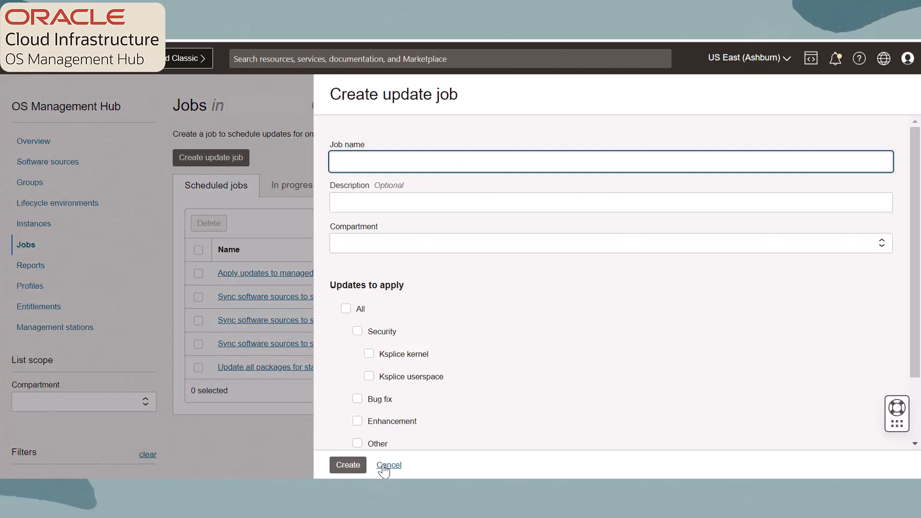
left_click(811, 58)
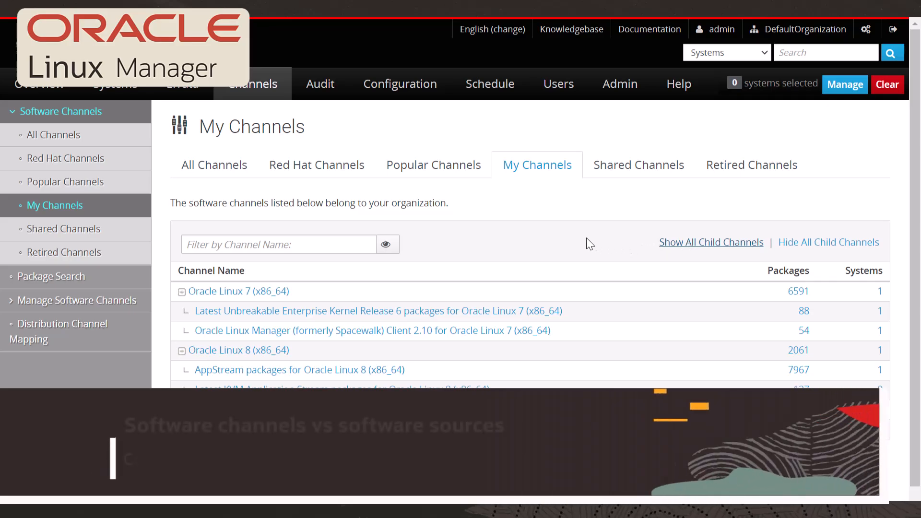
scroll("down", 3)
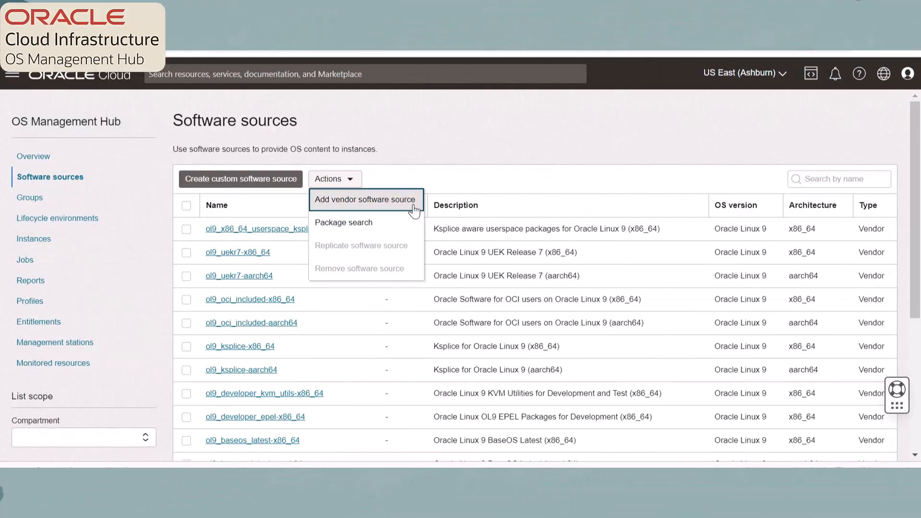
mouse_move(447, 187)
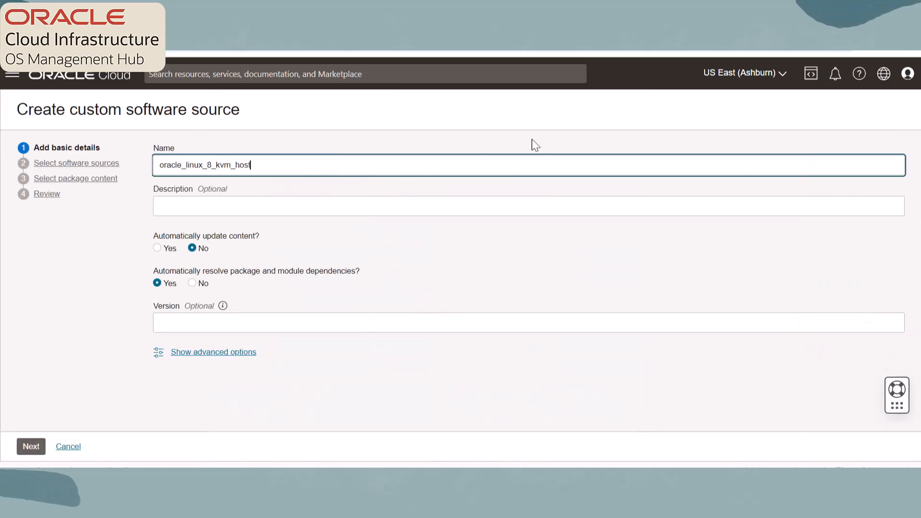
Describe the custom source ('Virt hos…') and choose x86_64 Oracle Linux 8 vendor sources
type("Virt host for kvm guests")
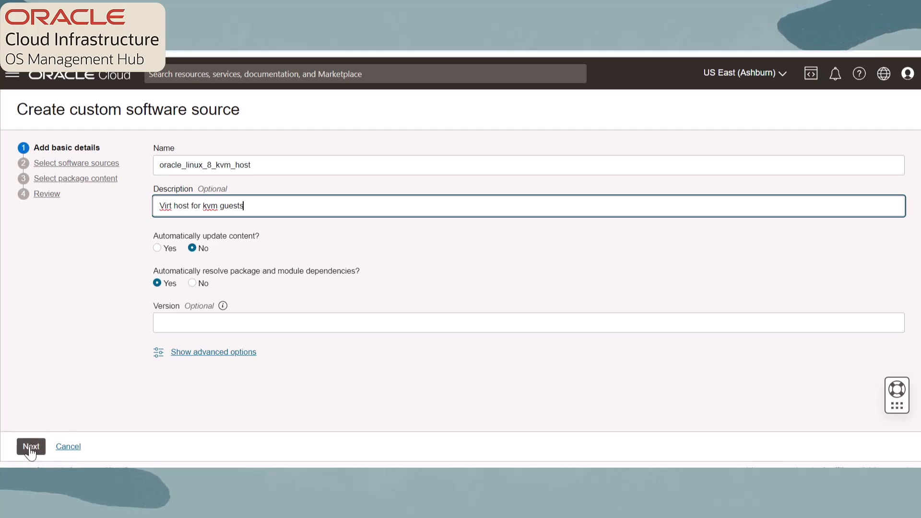
left_click(31, 447)
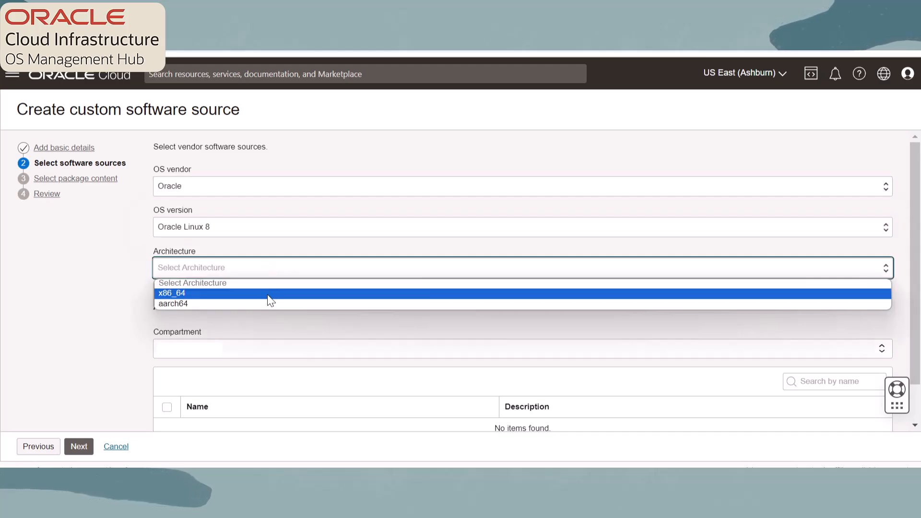
left_click(171, 293)
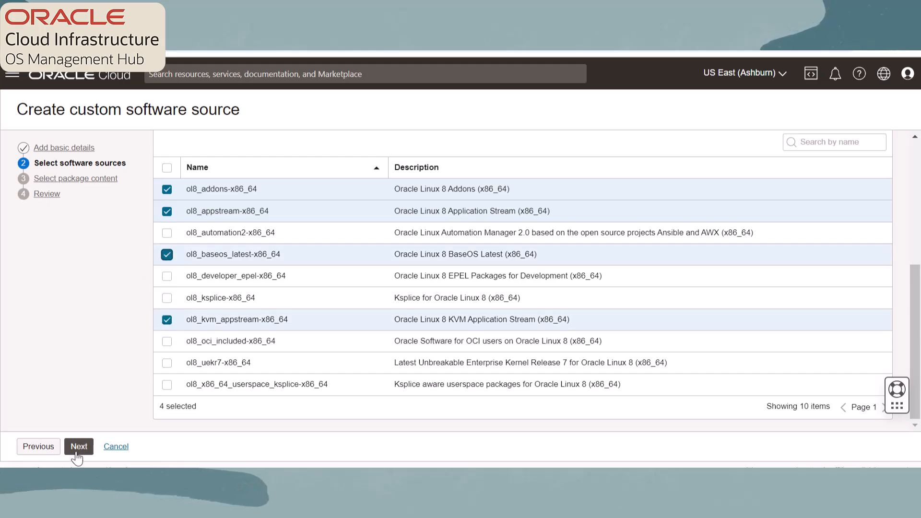
left_click(78, 446)
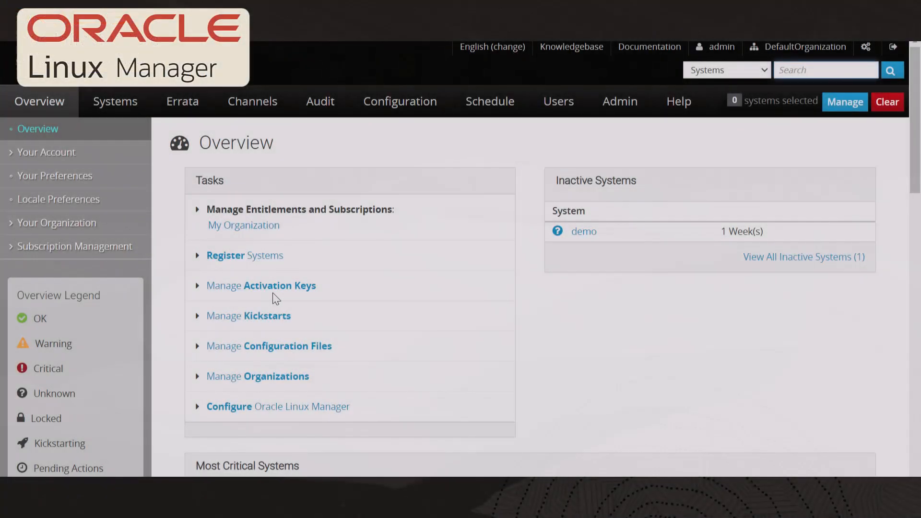
Open the Oracle Linux 8 x86_64 activation key and scroll through its details
left_click(261, 286)
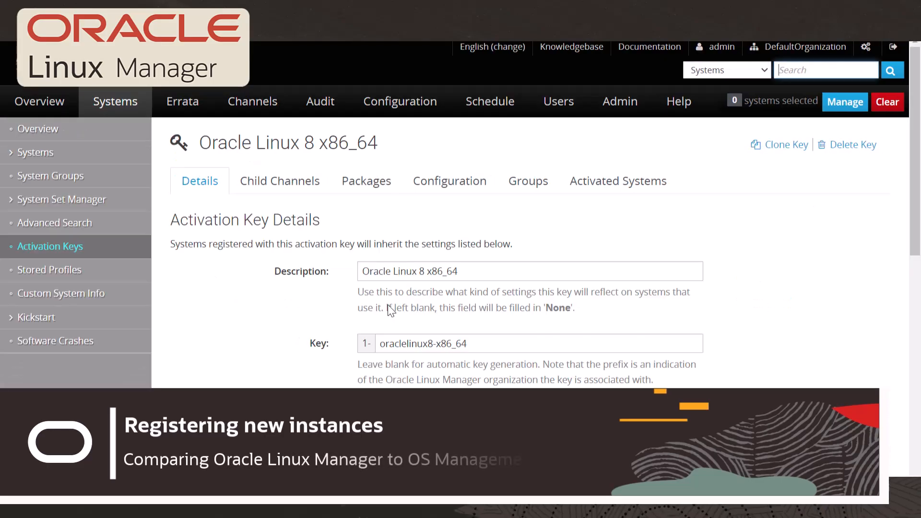
scroll("down", 3)
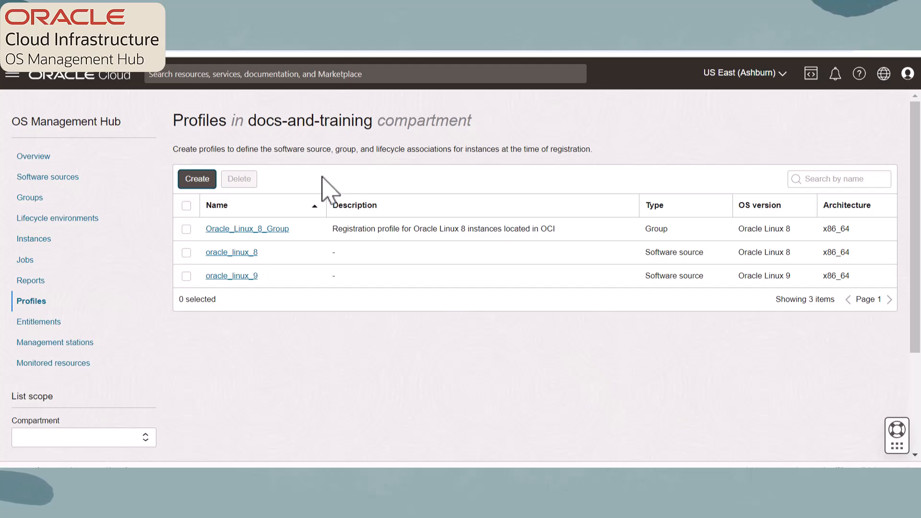
Create a profile: vendor Oracle, Oracle Linux 8, x86_64, with ol8_addons and other sources
left_click(197, 179)
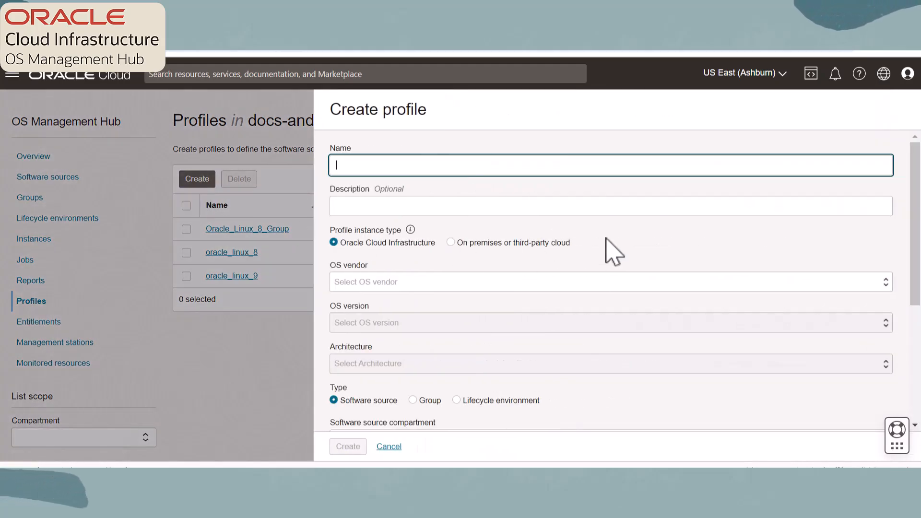
scroll("down", 3)
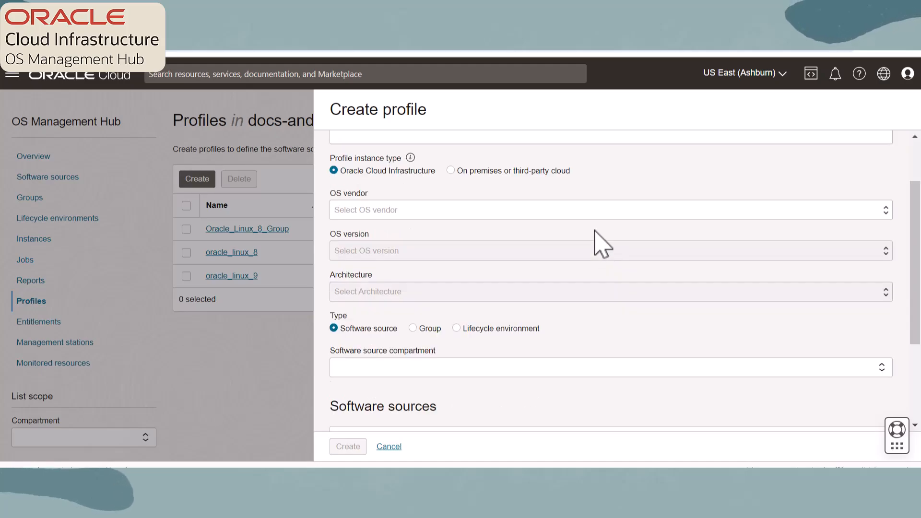
left_click(611, 210)
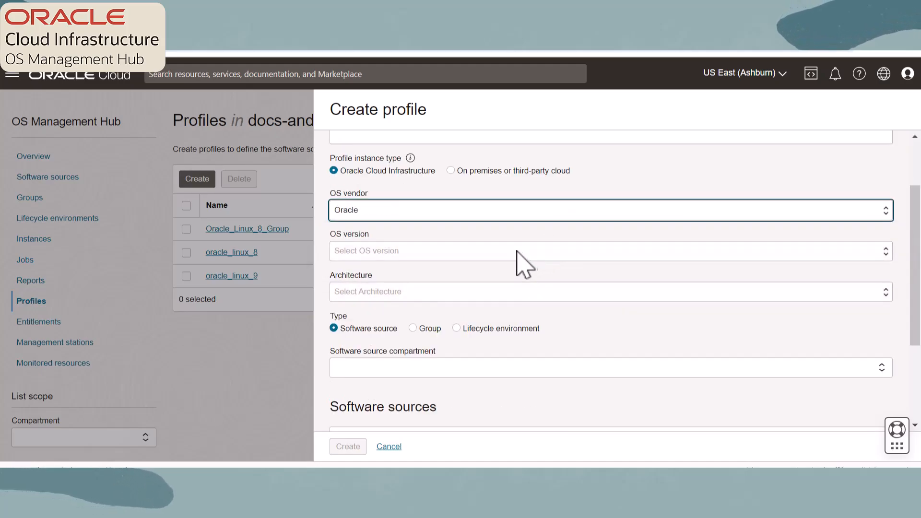
left_click(587, 251)
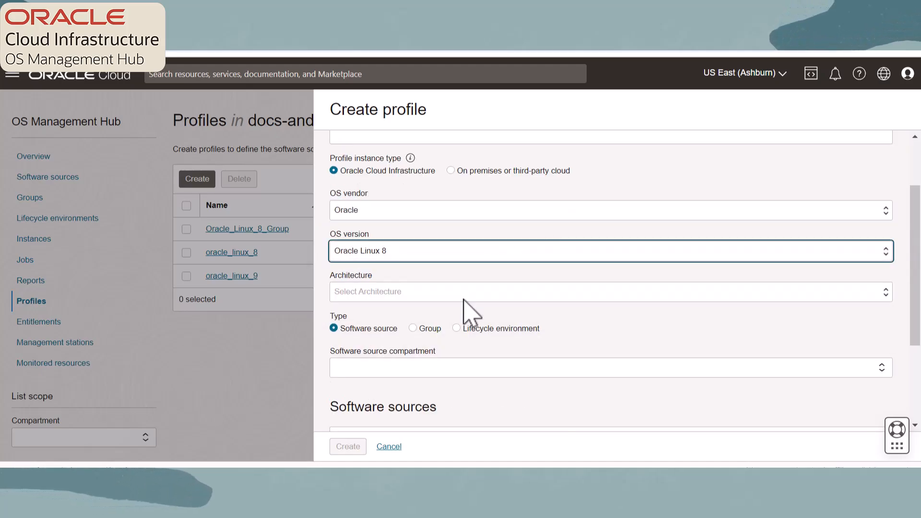
left_click(610, 291)
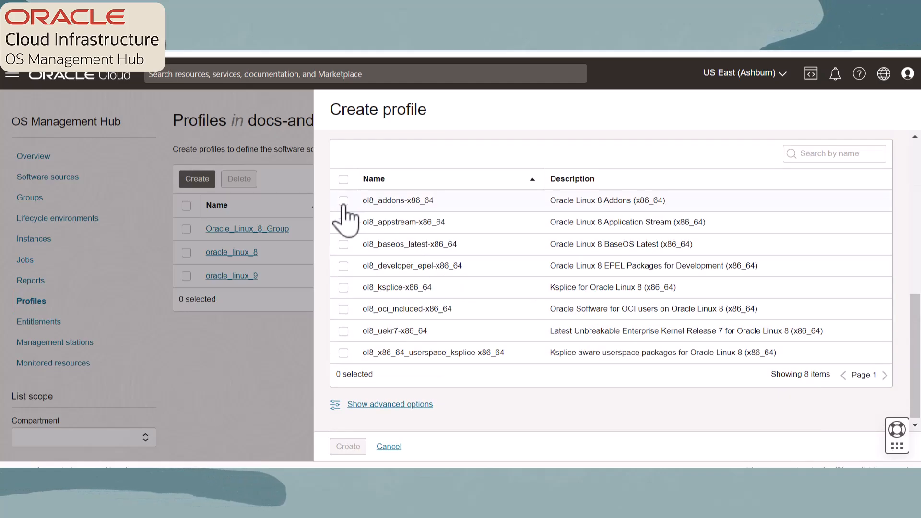
left_click(343, 243)
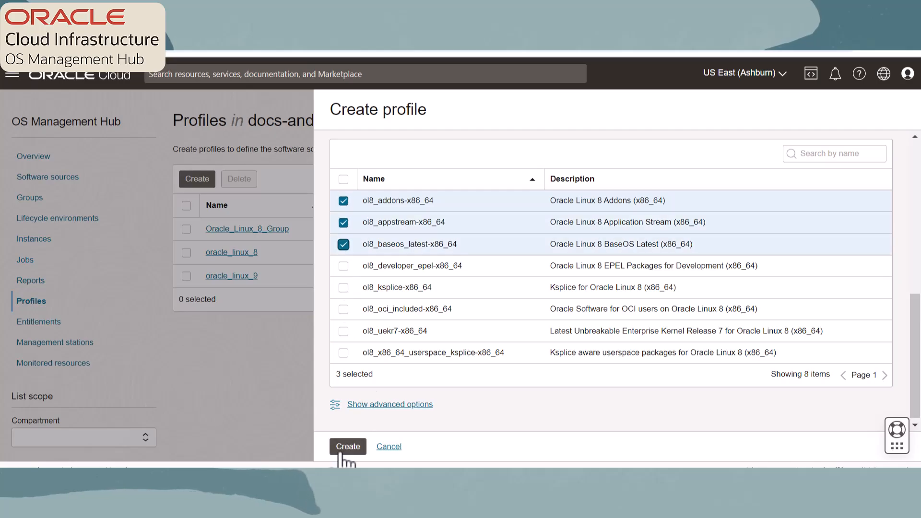
left_click(347, 447)
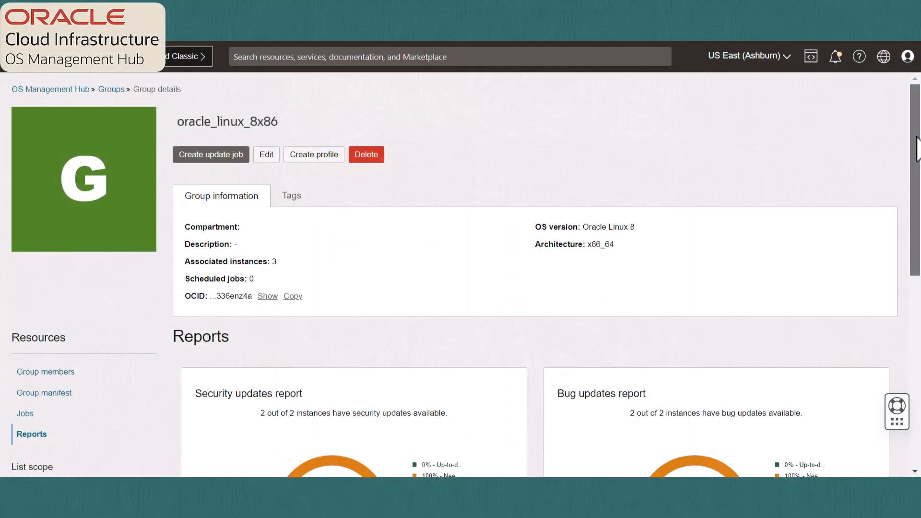
scroll("down", 3)
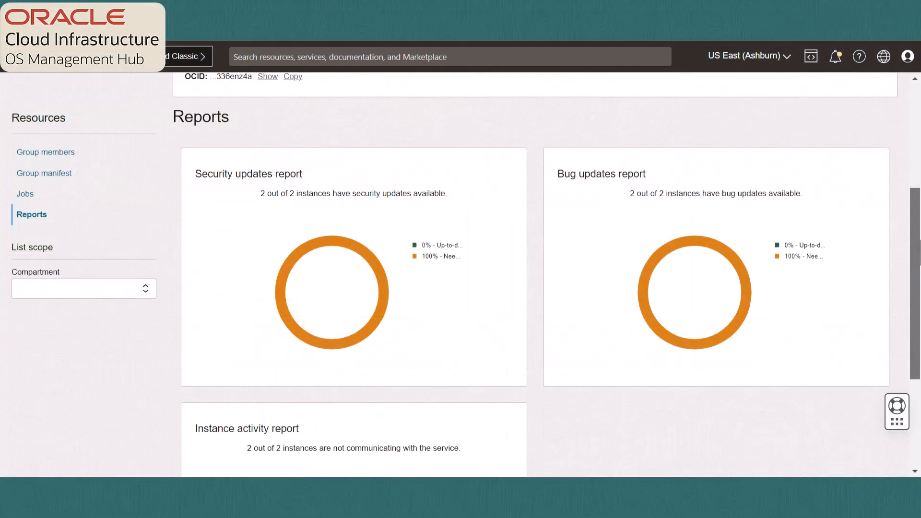
scroll("down", 3)
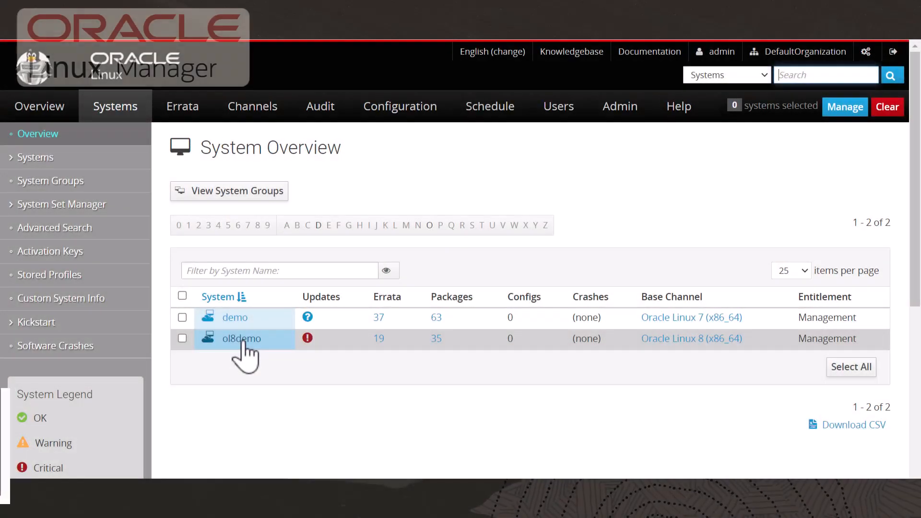
Add ol8demo to the system set and scroll its upgradable packages list
left_click(241, 338)
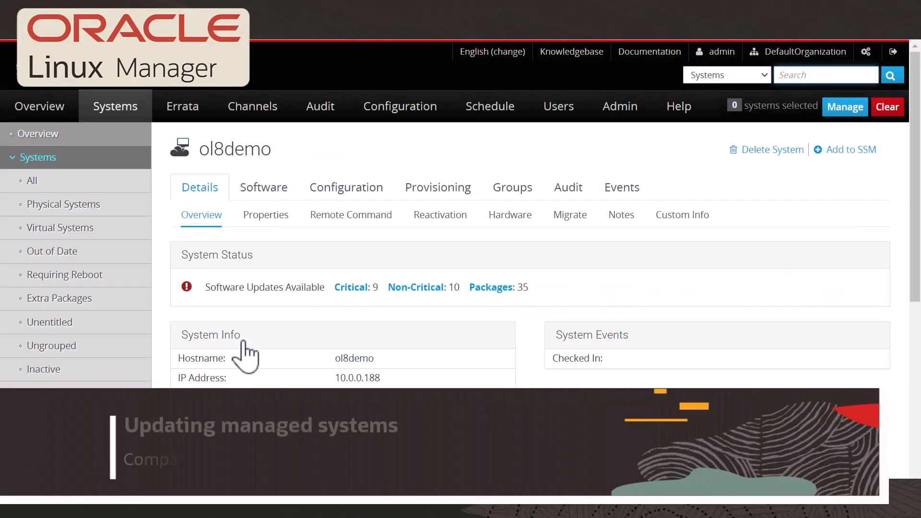
scroll("down", 3)
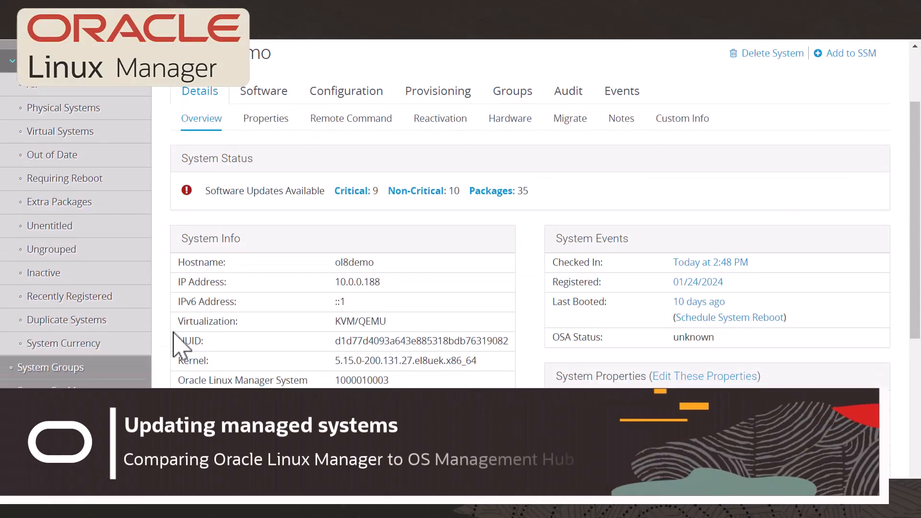
left_click(64, 204)
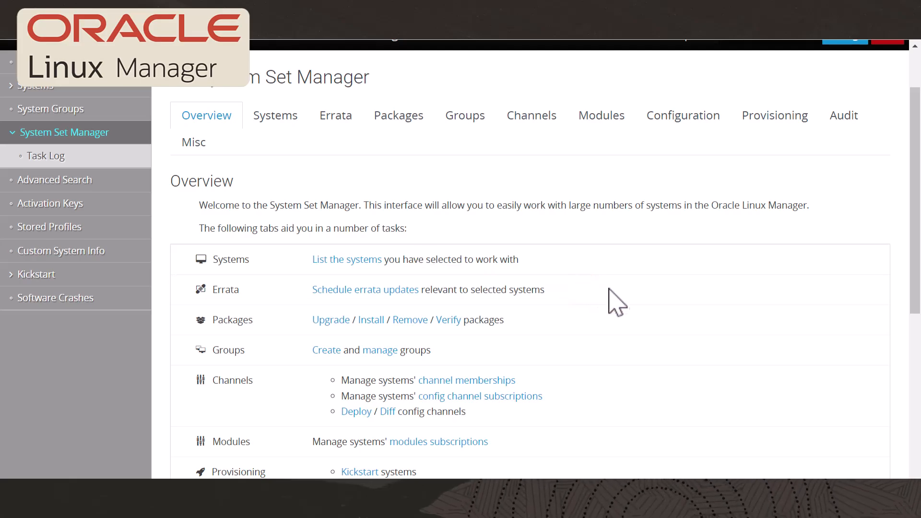
scroll("down", 3)
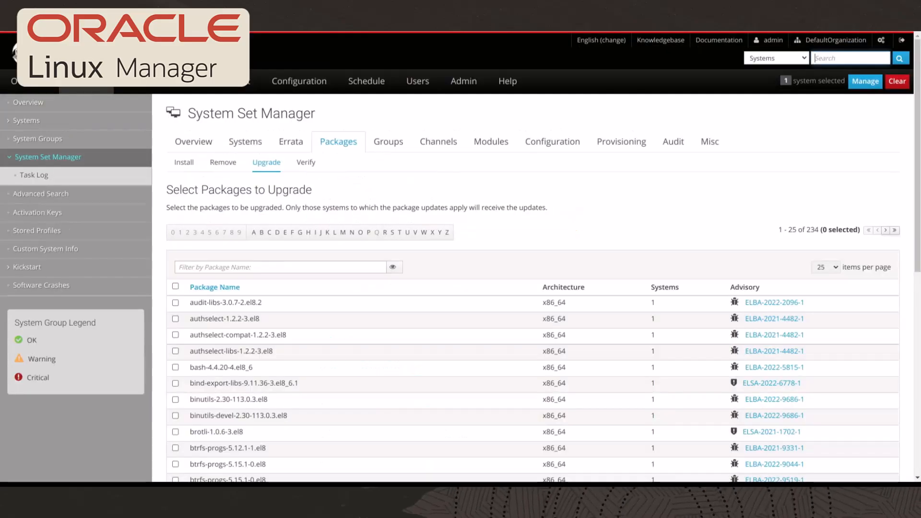
scroll("down", 3)
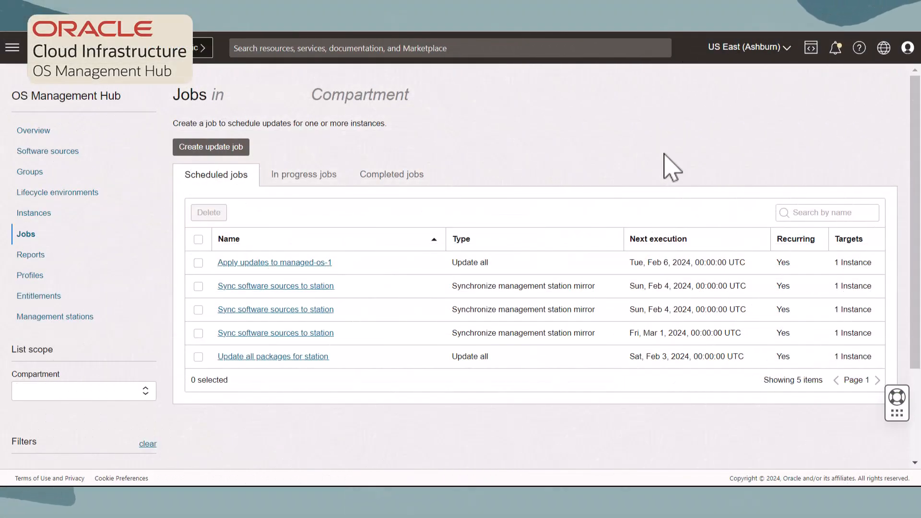
Check in-progress jobs, then show the completed jobs list, where all entries failed
left_click(302, 174)
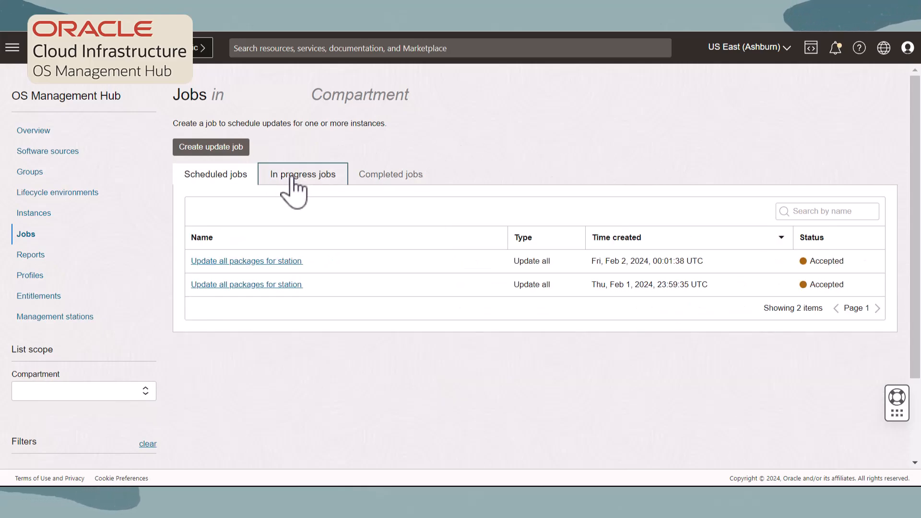
left_click(301, 173)
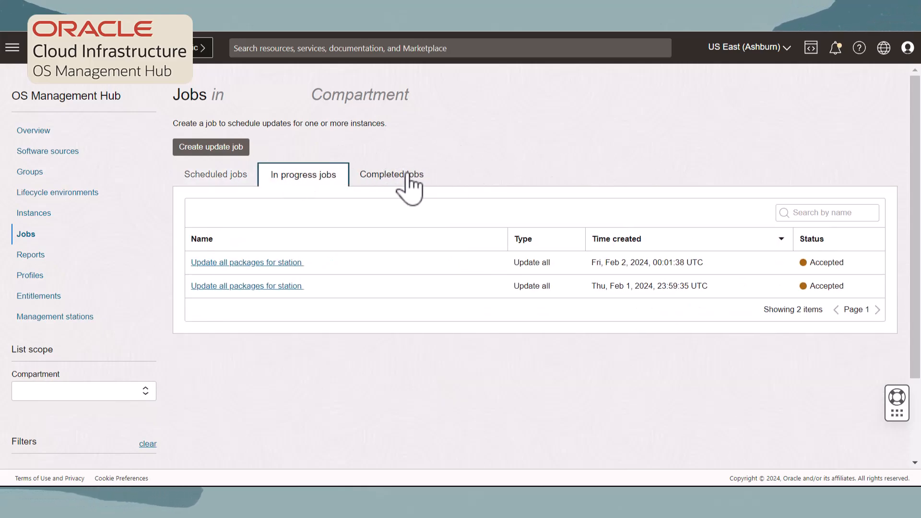
left_click(391, 175)
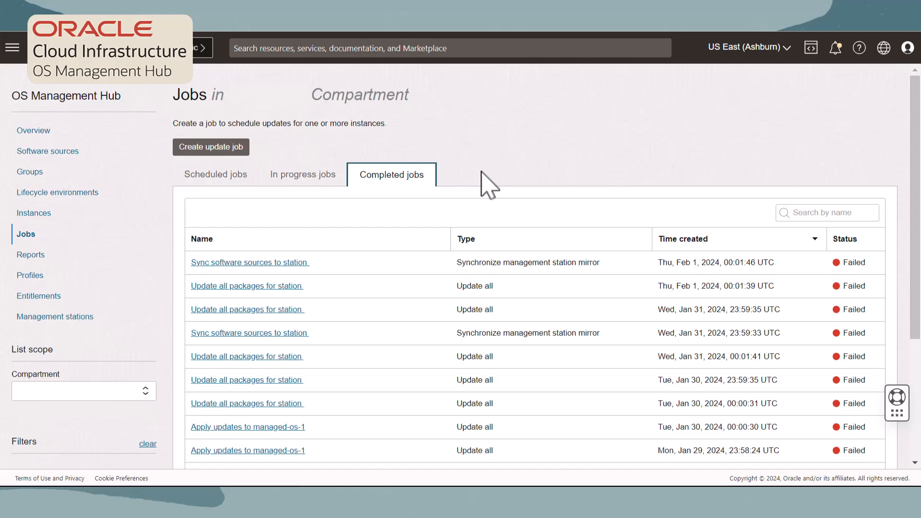
mouse_move(668, 176)
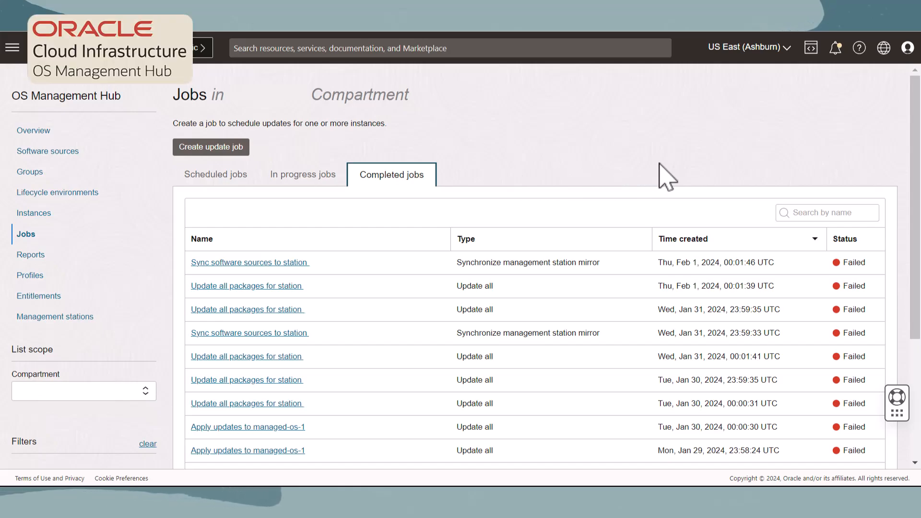